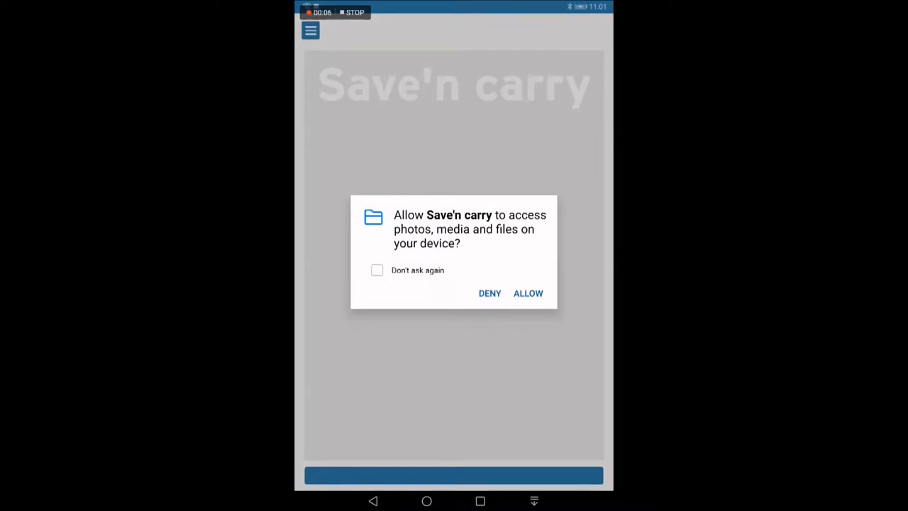
Step: Allow Save'n carry to access photos, media and files
{"action": "left_click", "coordinate": [528, 293]}
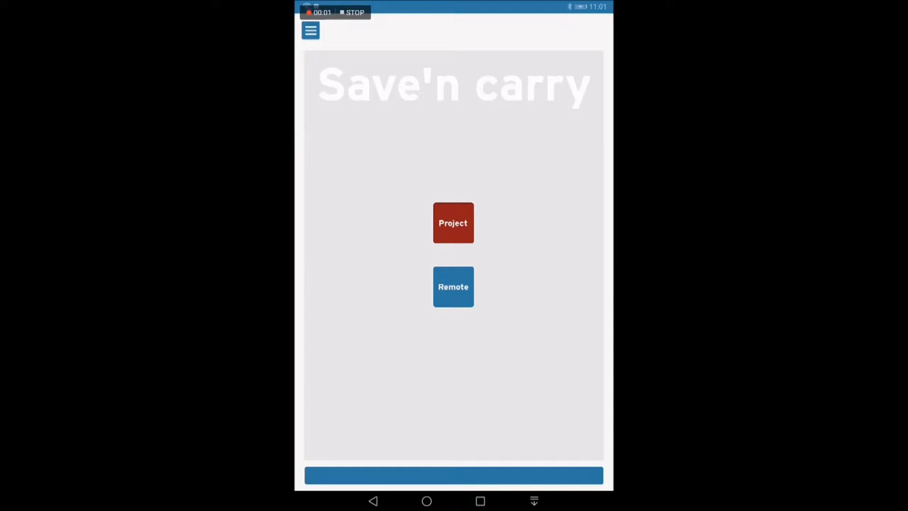
Step: Enter the Remote area, add a new mi.puck device and allow location access
{"action": "left_click", "coordinate": [453, 222]}
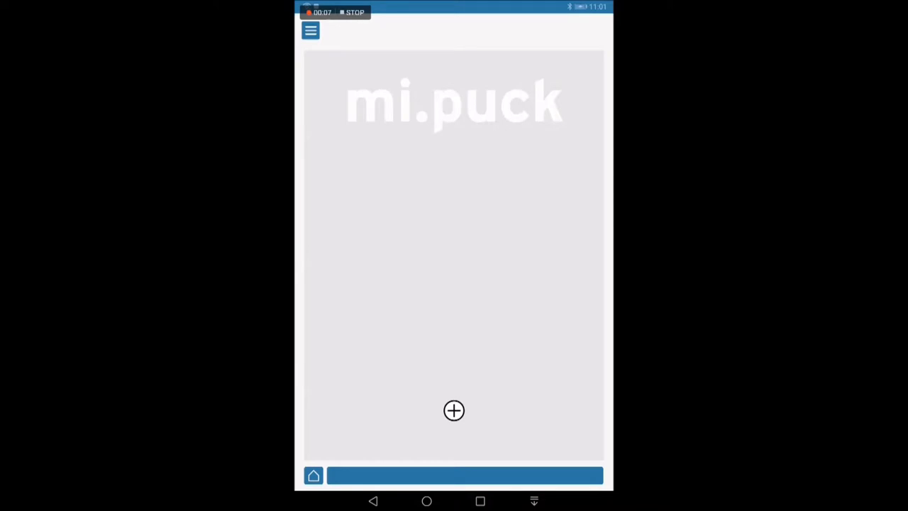
{"action": "left_click", "coordinate": [454, 410]}
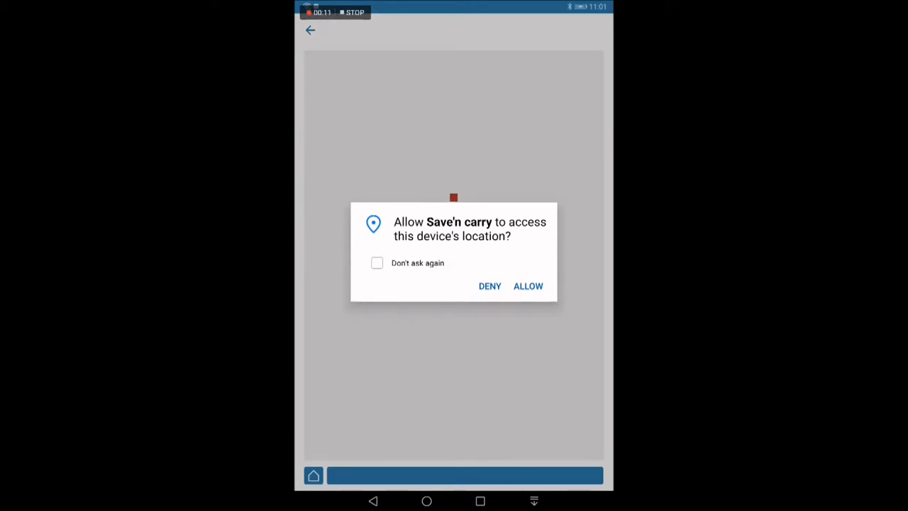
{"action": "left_click", "coordinate": [528, 286]}
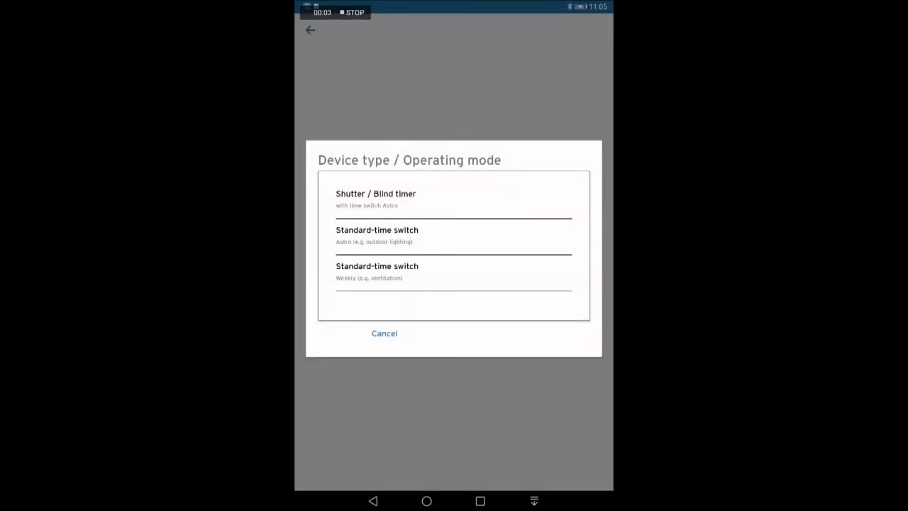
{"action": "left_click", "coordinate": [453, 200]}
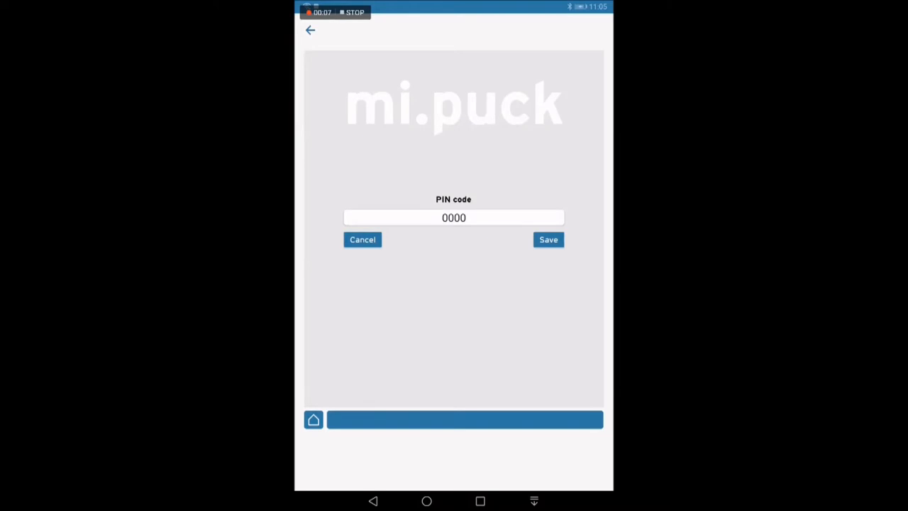
{"action": "left_click", "coordinate": [453, 217]}
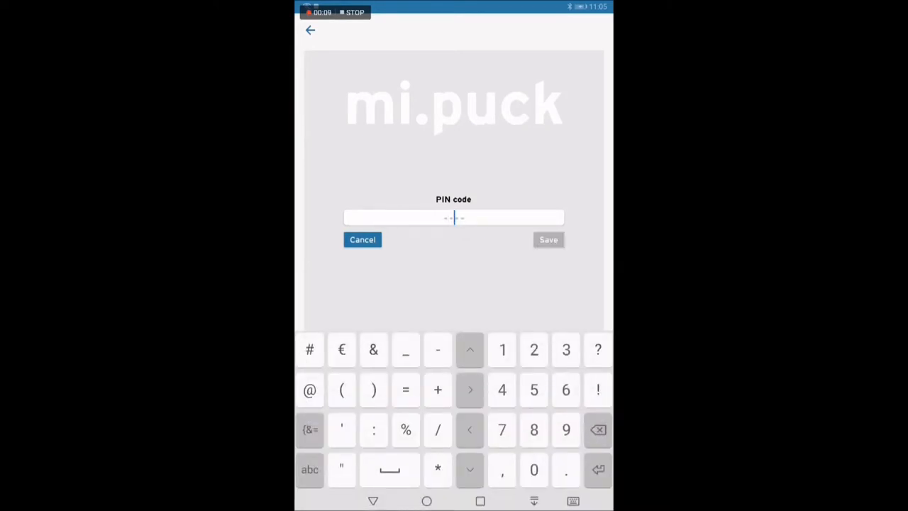
{"action": "type", "text": "123"}
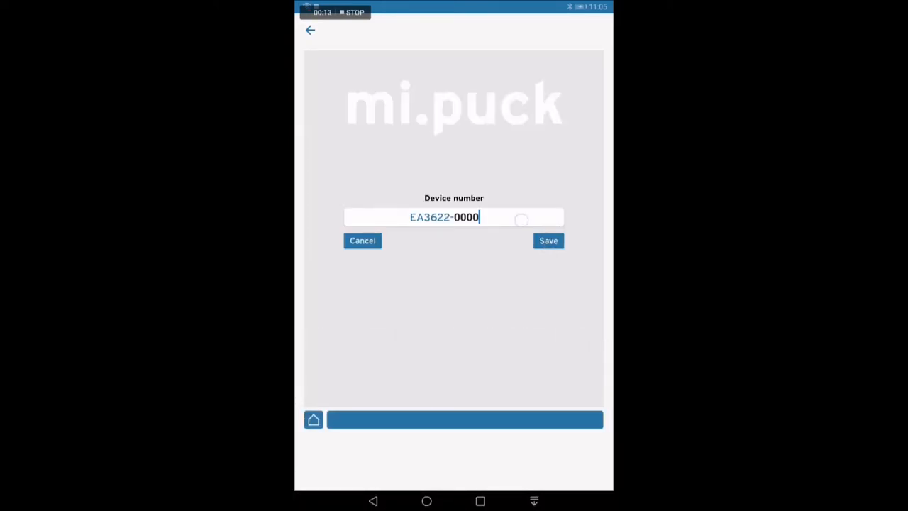
Step: Change the device number to EA3622-0001 and save it
{"action": "left_click", "coordinate": [454, 217]}
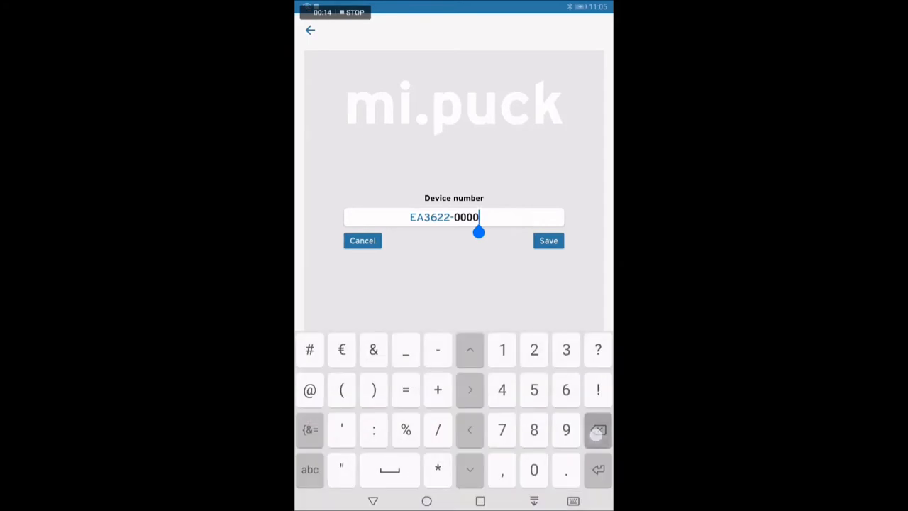
{"action": "left_click", "coordinate": [503, 349]}
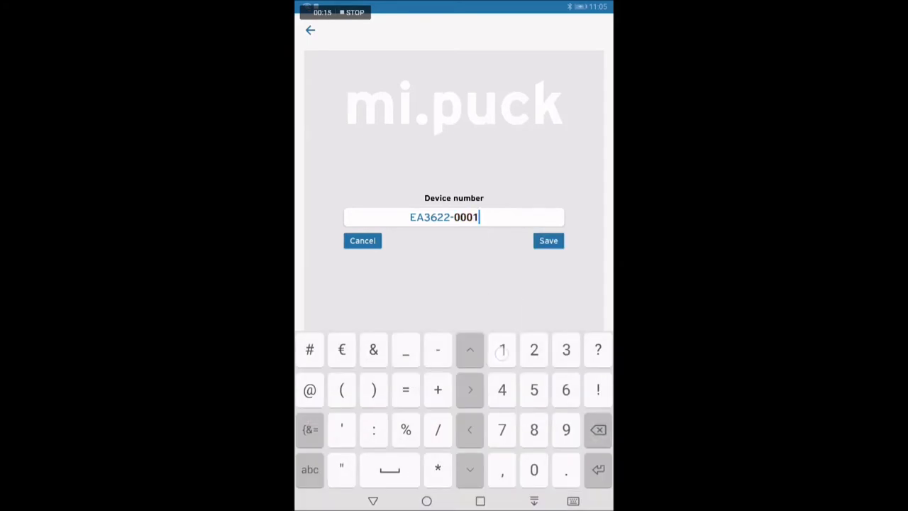
{"action": "left_click", "coordinate": [549, 240]}
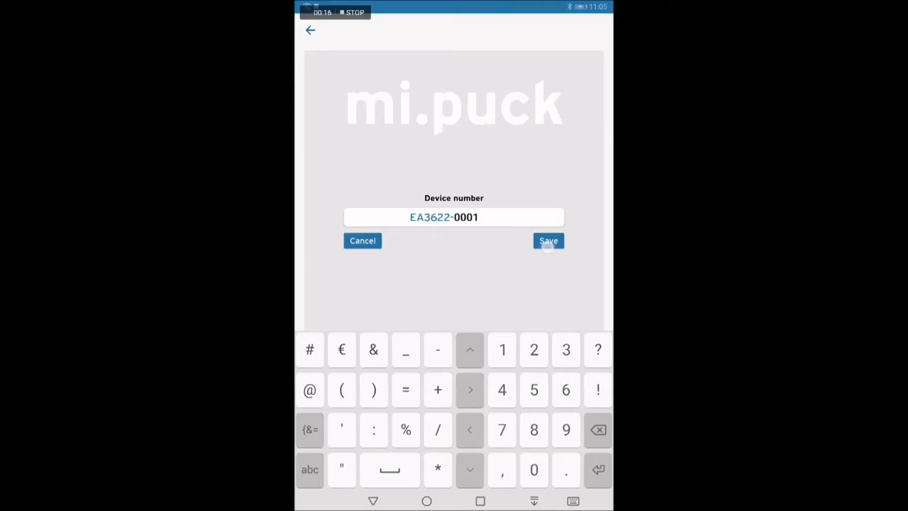
{"action": "left_click", "coordinate": [548, 241]}
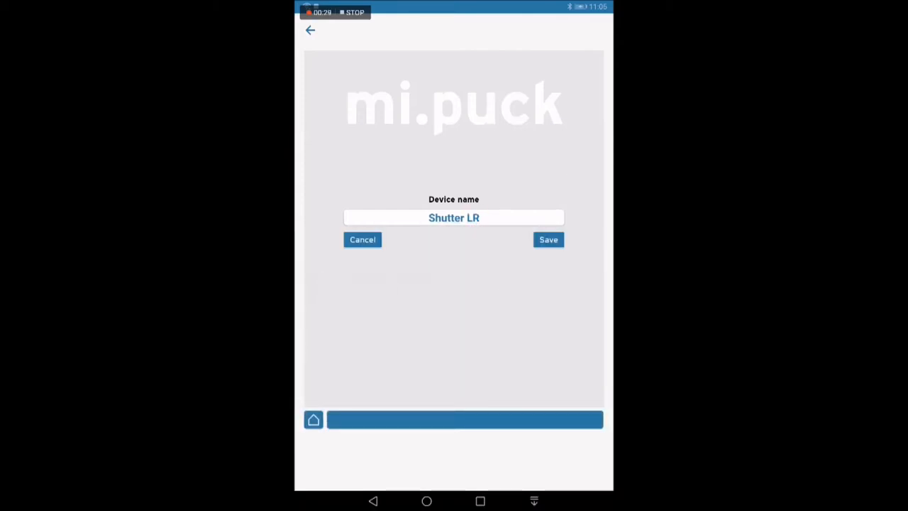
Step: Save the device name Shutter LR and enter its Switching program settings
{"action": "left_click", "coordinate": [549, 239]}
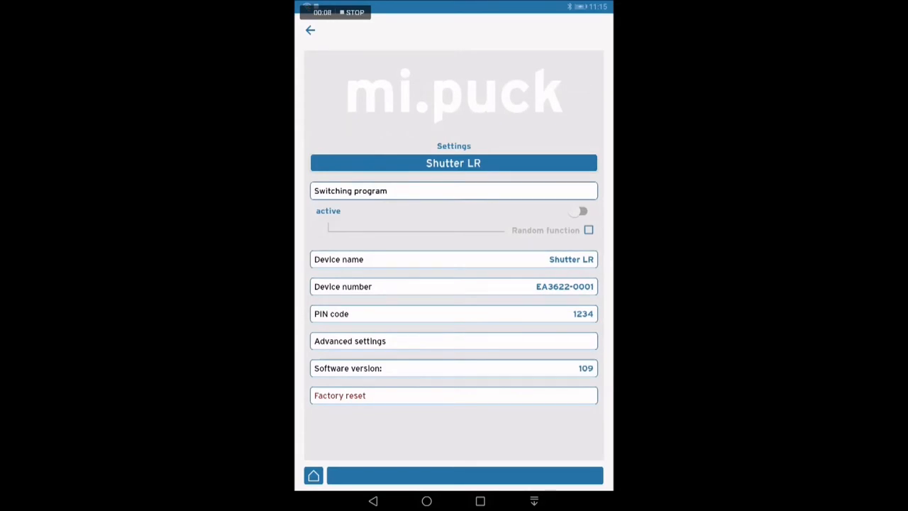
{"action": "left_click", "coordinate": [454, 190]}
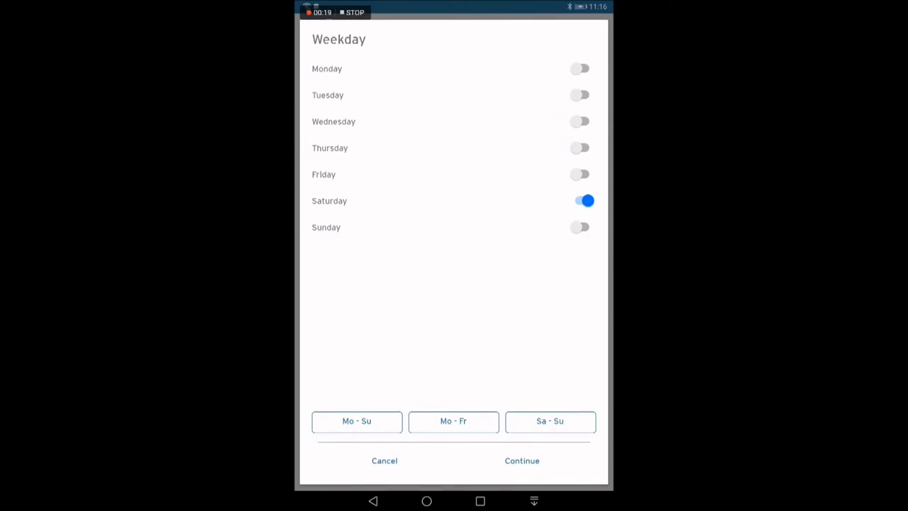
Step: Create a Monday–Sunday Astro switching program with a 00 min sunrise offset
{"action": "left_click", "coordinate": [356, 421]}
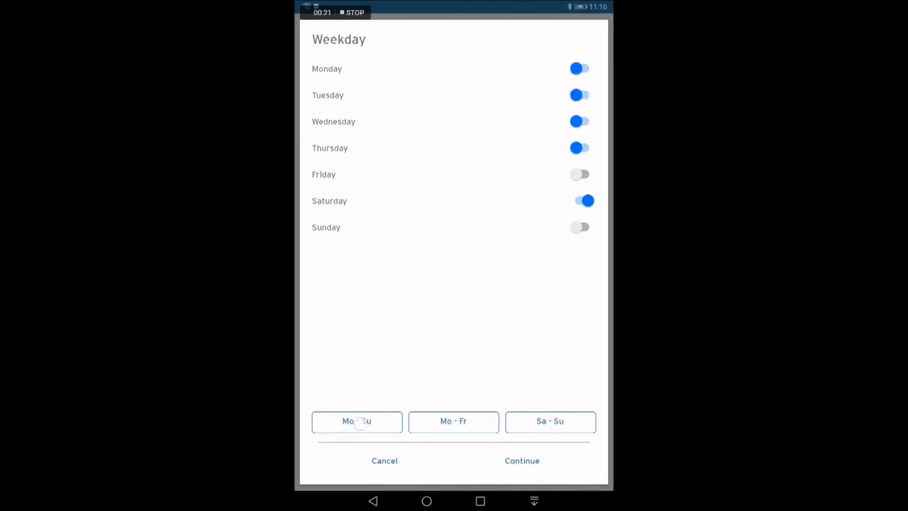
{"action": "left_click", "coordinate": [356, 421]}
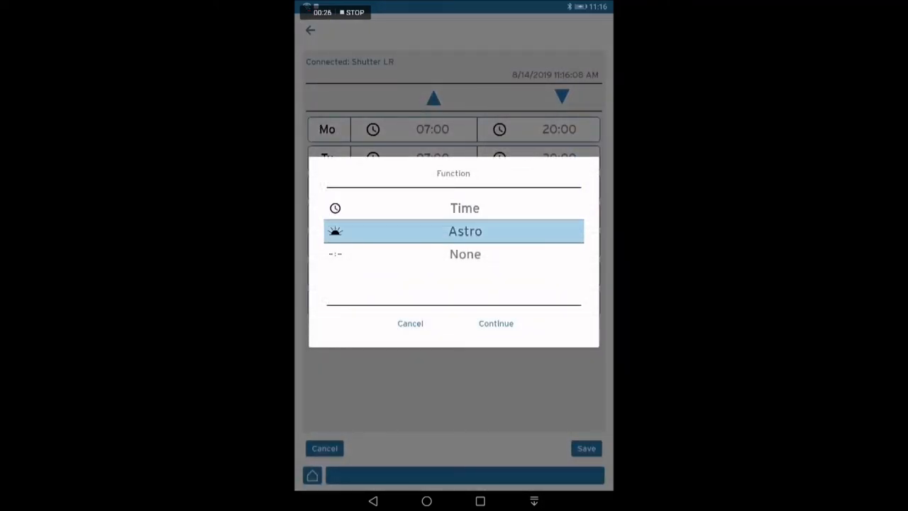
{"action": "left_click", "coordinate": [495, 323]}
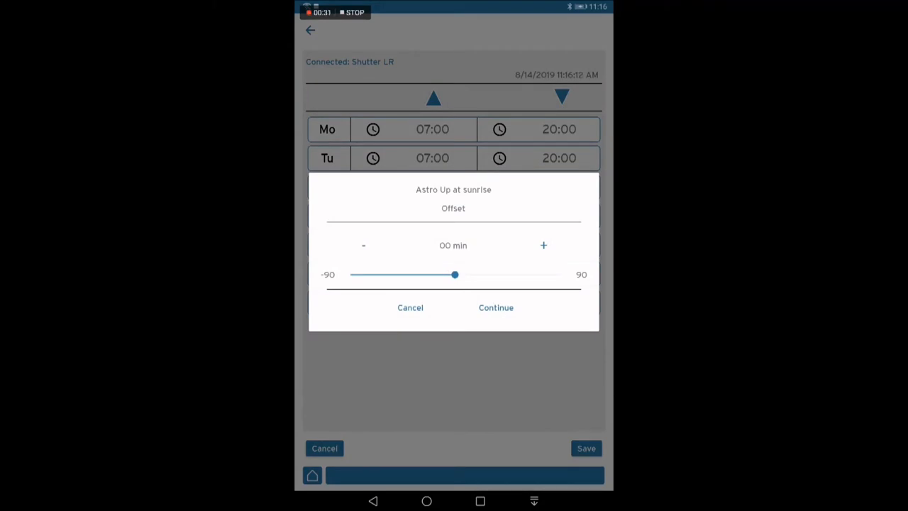
{"action": "left_click", "coordinate": [496, 307]}
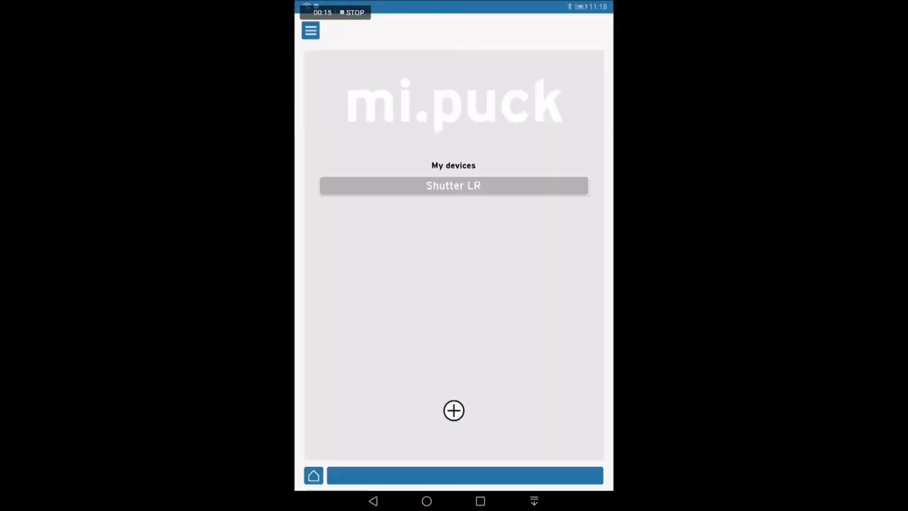
Step: Factory reset Shutter LR from its device settings and confirm
{"action": "left_click", "coordinate": [453, 186]}
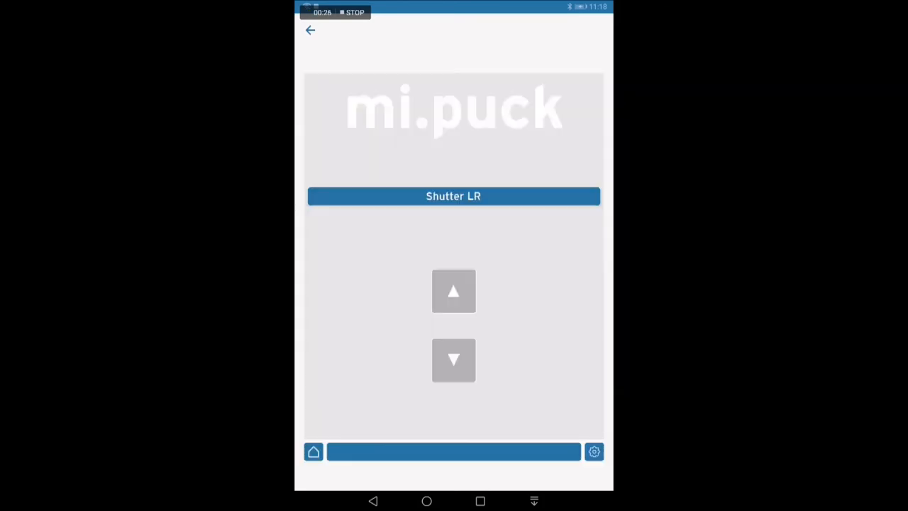
{"action": "left_click", "coordinate": [594, 451]}
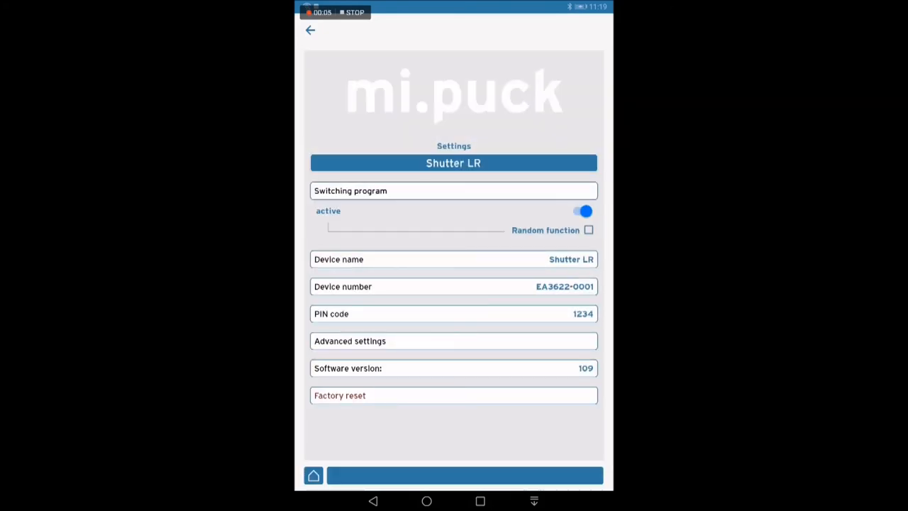
{"action": "left_click", "coordinate": [340, 395]}
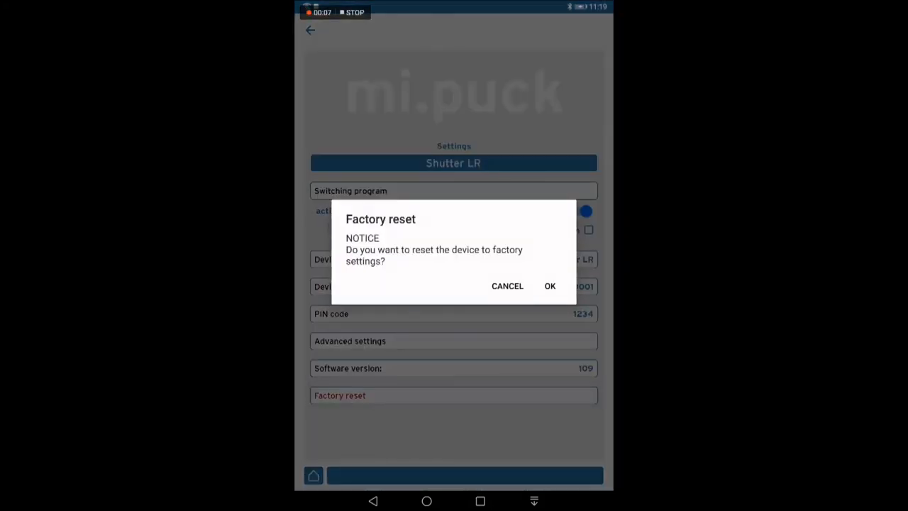
{"action": "left_click", "coordinate": [549, 286]}
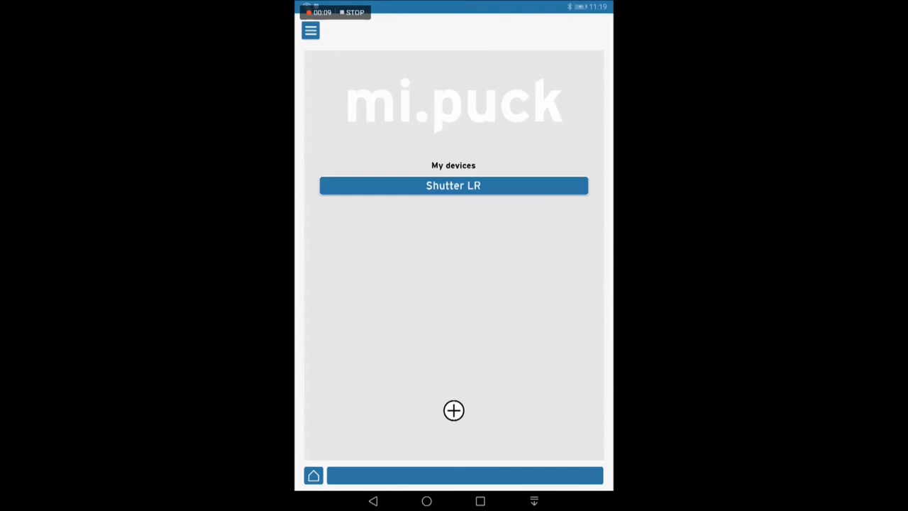